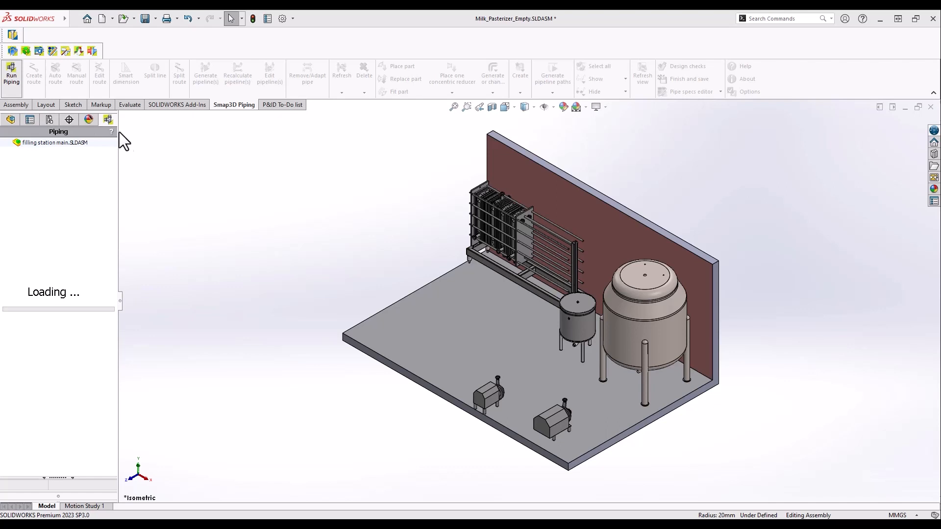
mouse_move(132, 146)
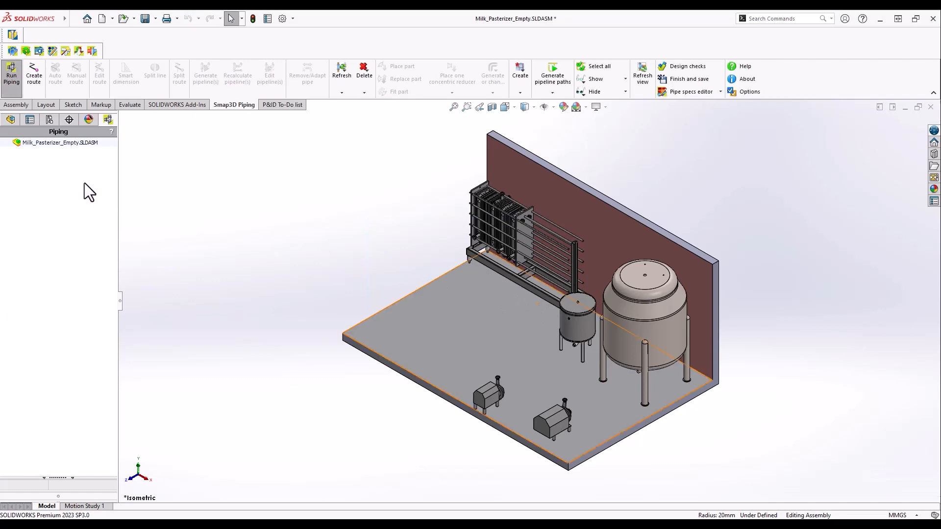
mouse_move(34, 76)
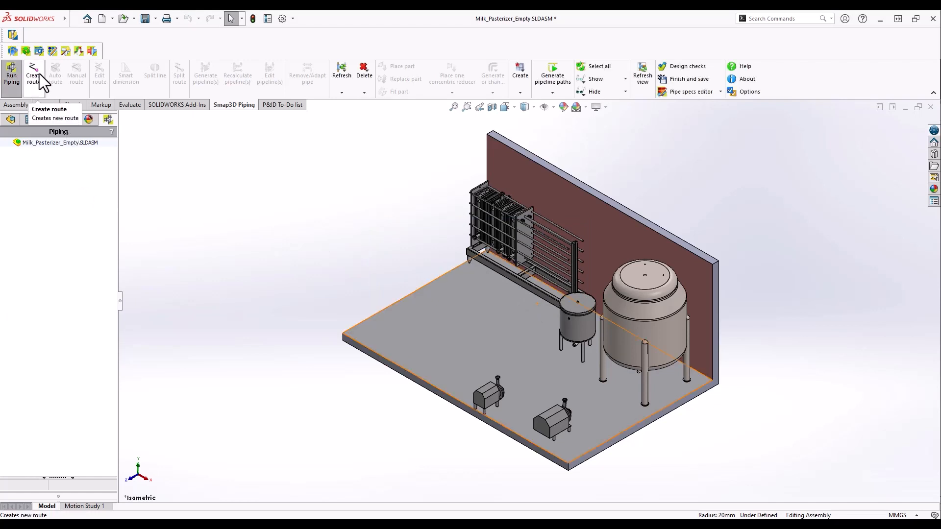
Create a new piping route file named Demo1 and confirm the name.
click(33, 75)
text(D)
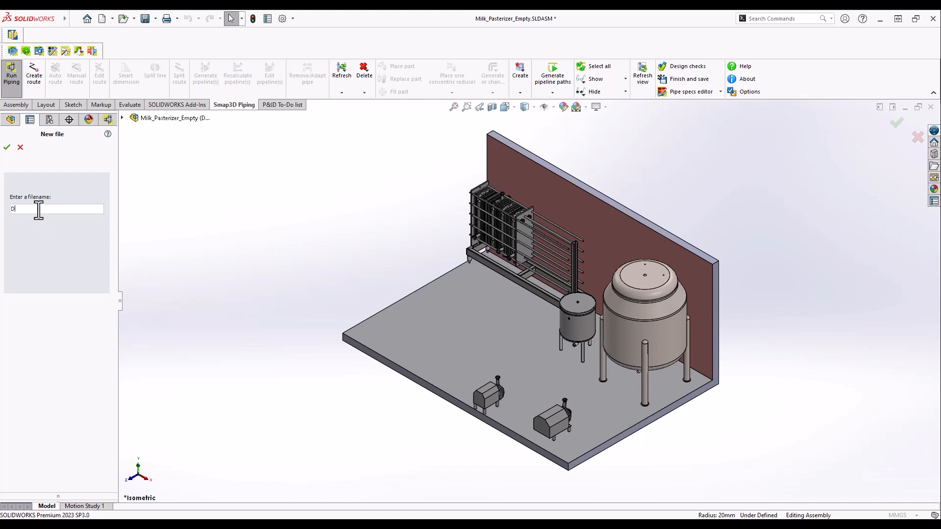
text(emo1)
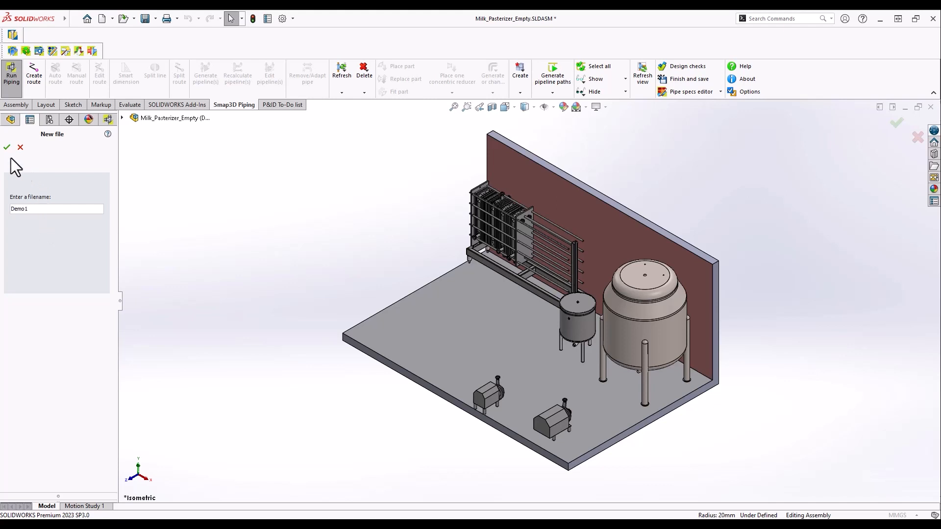
click(7, 148)
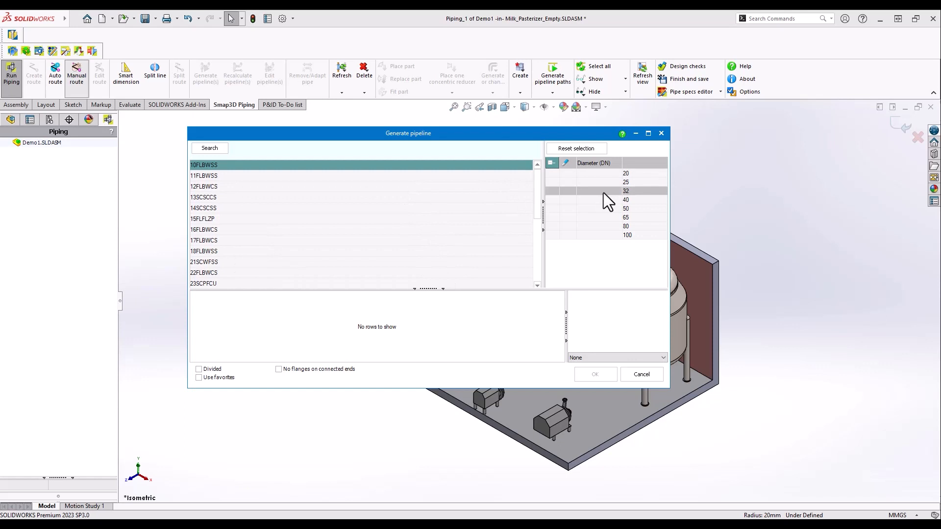
Choose the pipe diameter and sketch the route from the pump to the Mixertank bottom nozzle.
click(626, 199)
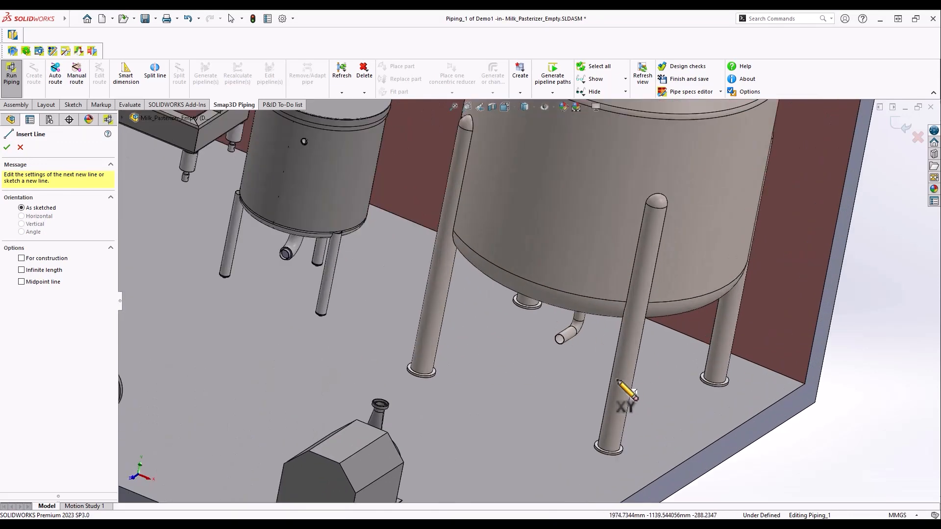
scroll(down, 3)
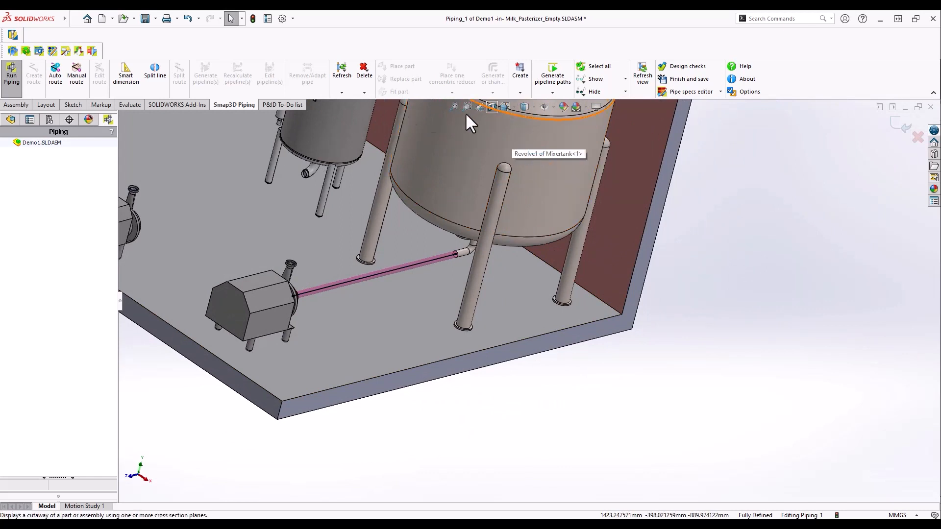
mouse_move(869, 175)
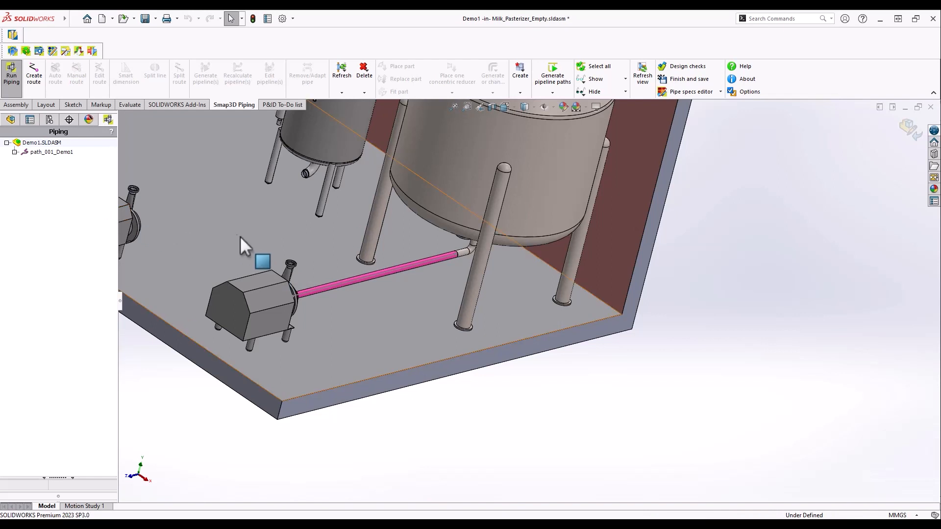
Switch path_001_Demo1 to detail engineering, producing pipe with DIN 11851 ends, and start a second route.
click(51, 151)
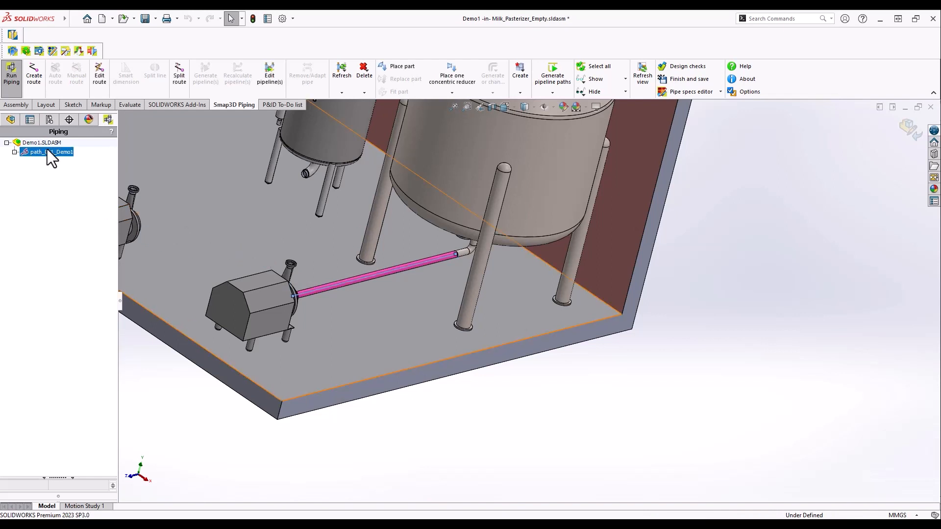
right_click(36, 150)
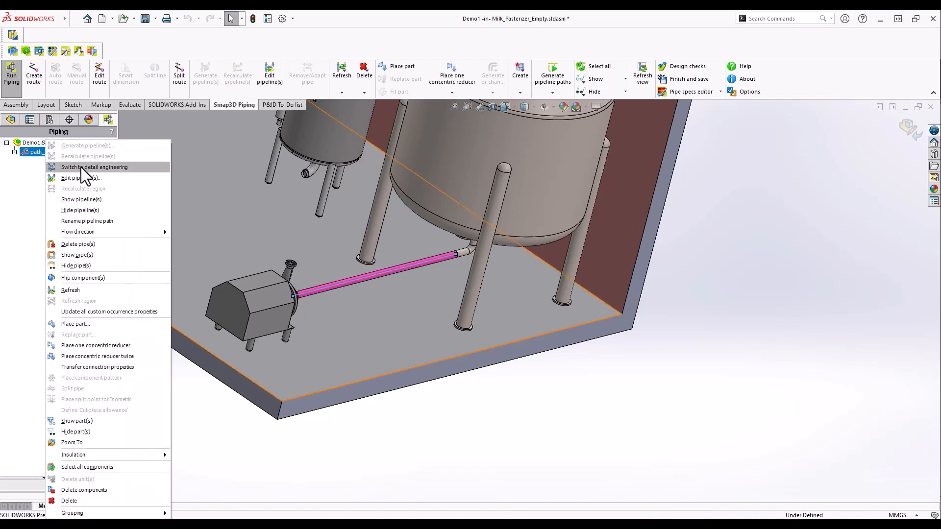
click(94, 167)
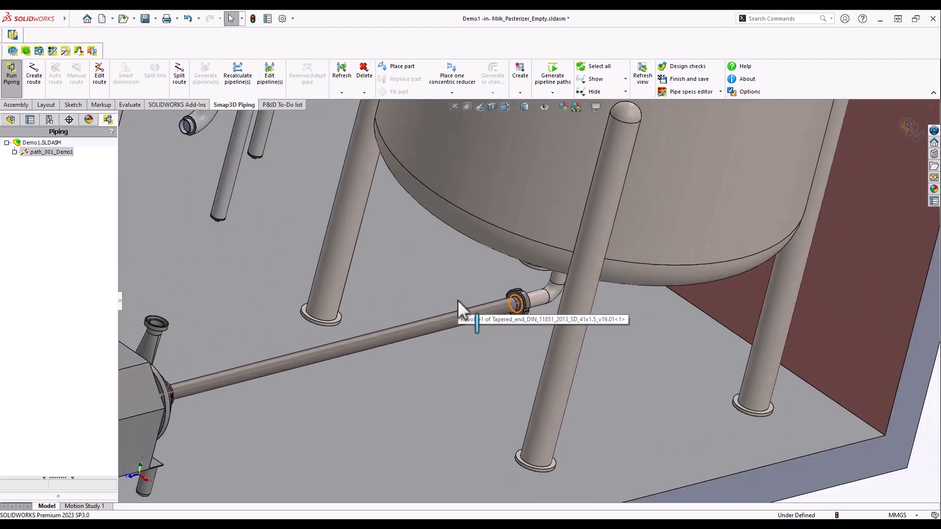
click(33, 75)
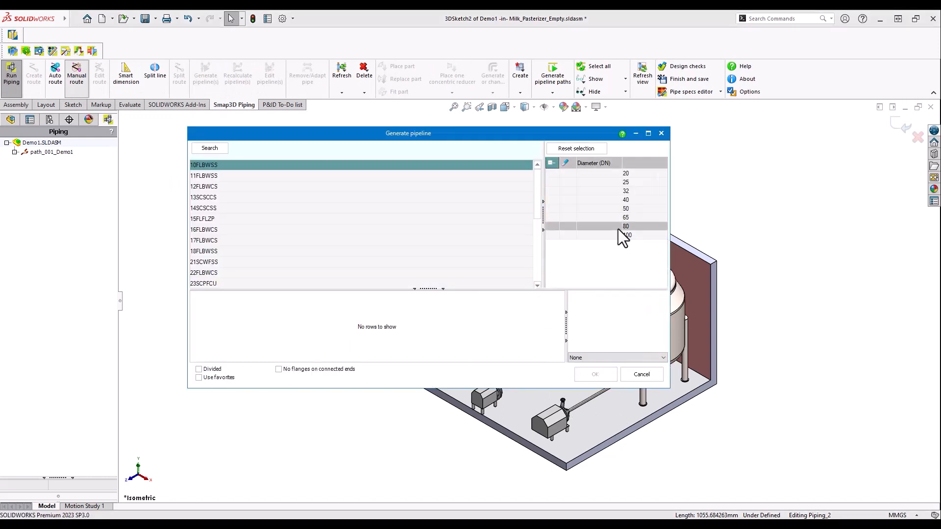
Choose the pipe diameter for the second route linking pumps, small tank and heat exchanger.
click(626, 200)
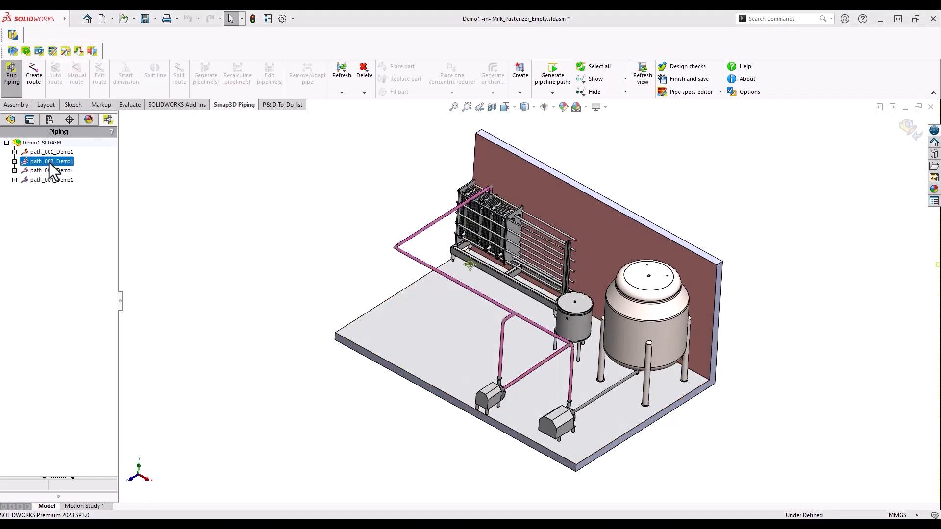
Bring up the pipe specification editor for the new paths to load 10FLBWSS.psfx.
right_click(47, 169)
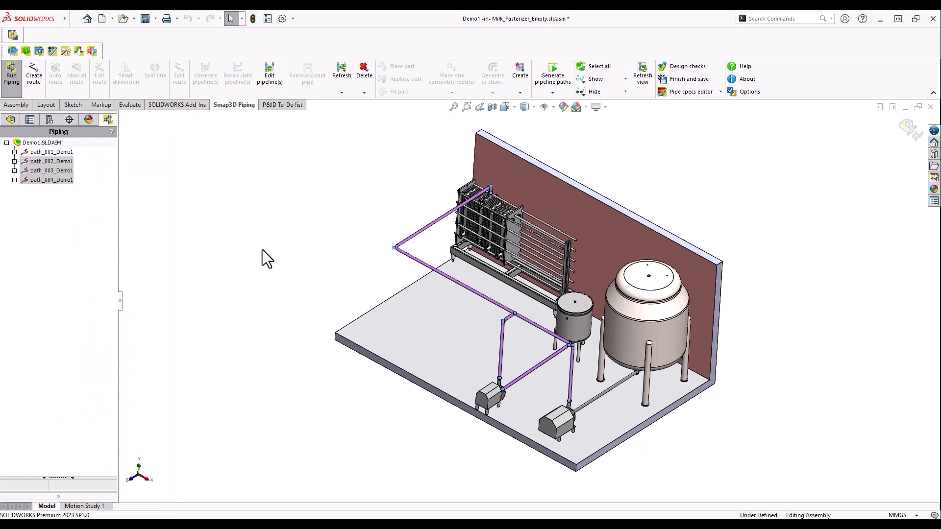
click(205, 76)
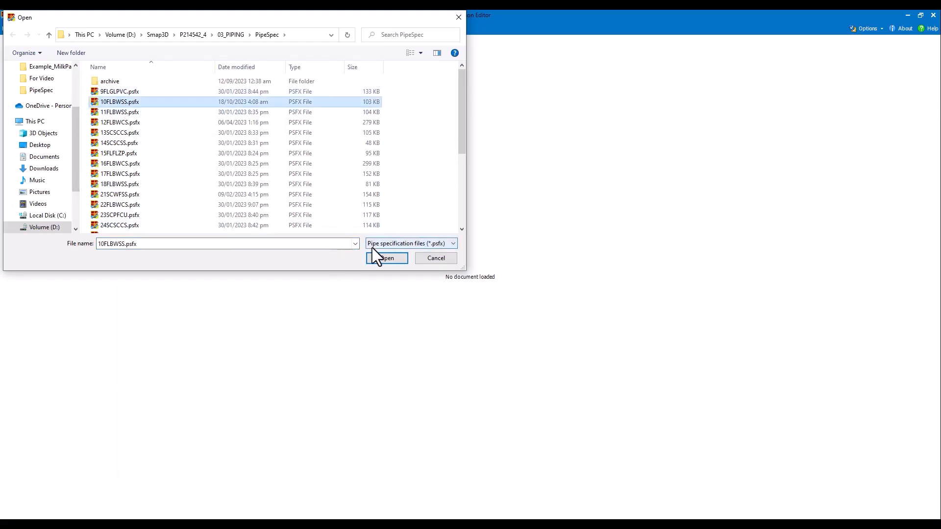
Load 10FLBWSS, add a Gate Valve row at DN 40 and bring up Part Finder for it.
click(386, 258)
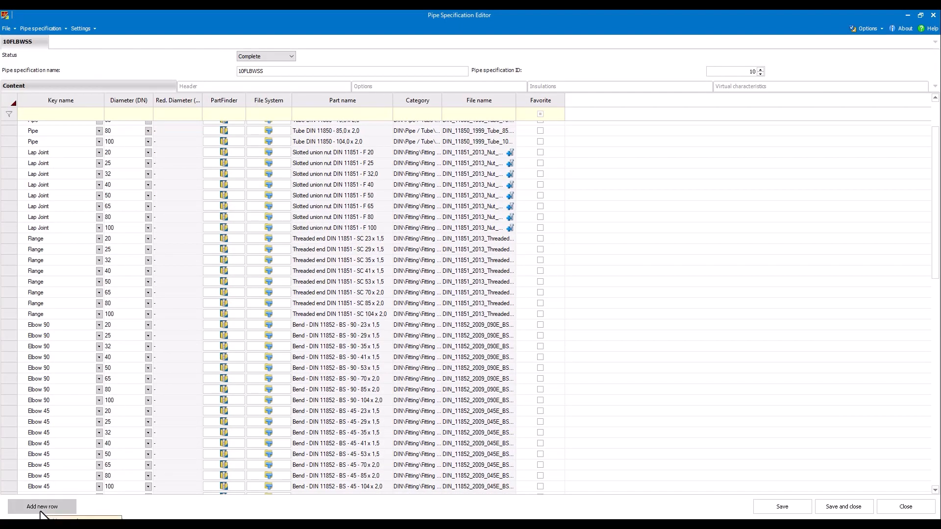
scroll(down, 3)
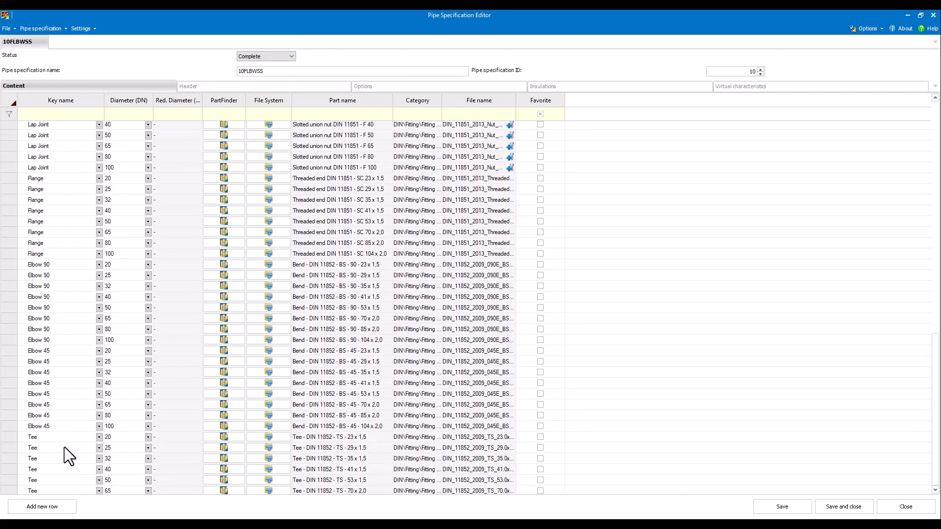
scroll(down, 3)
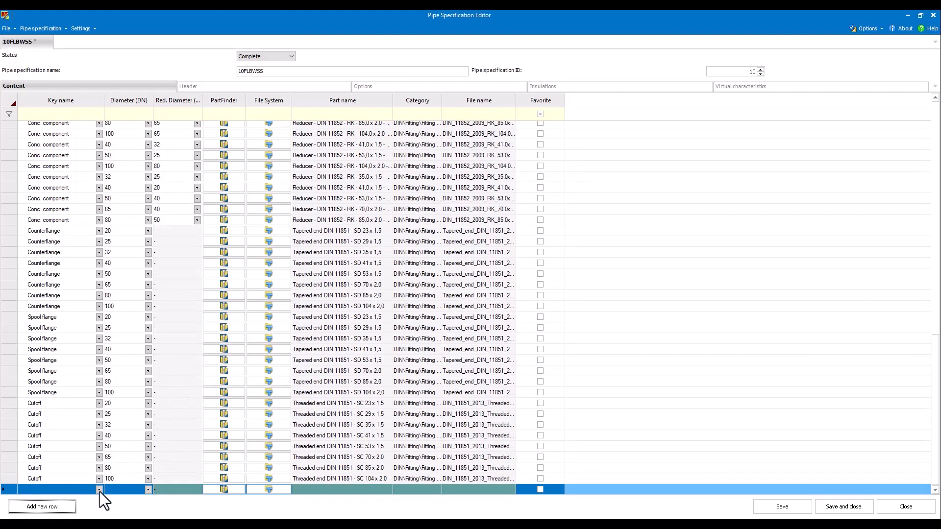
click(99, 489)
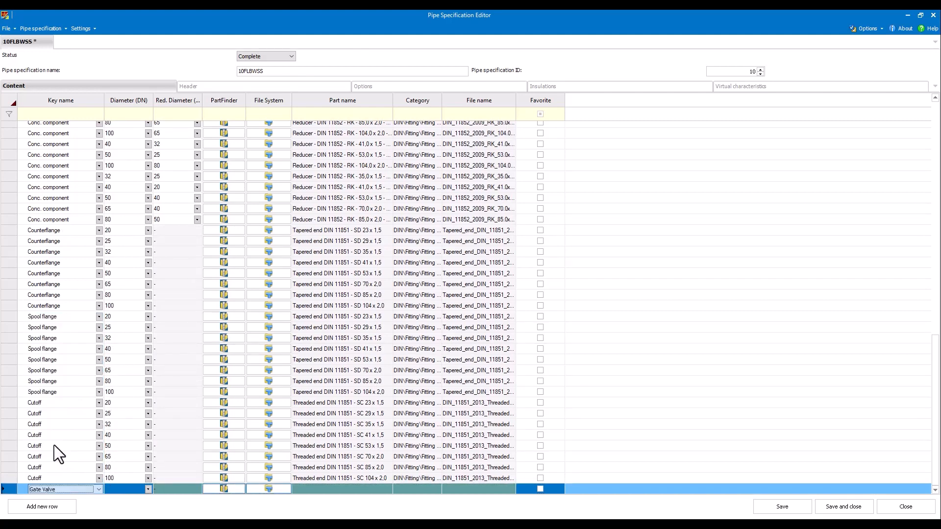
click(148, 489)
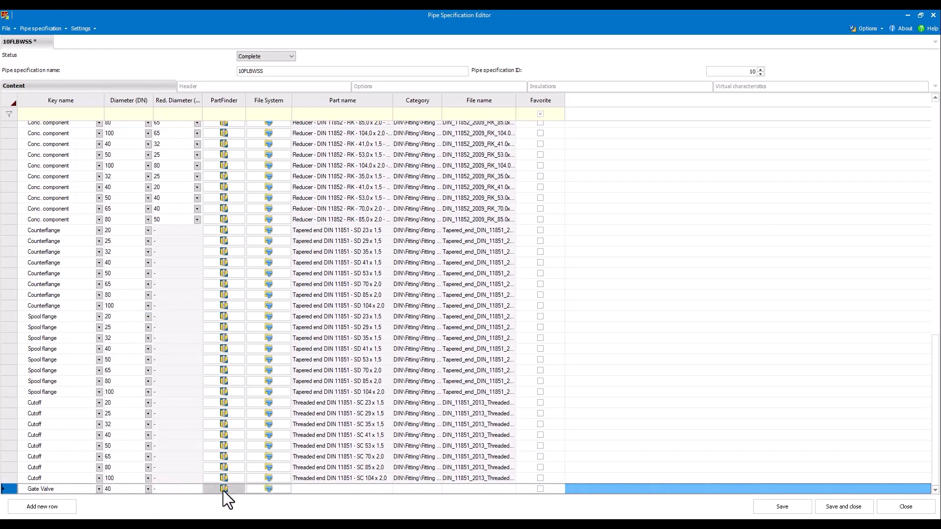
click(224, 489)
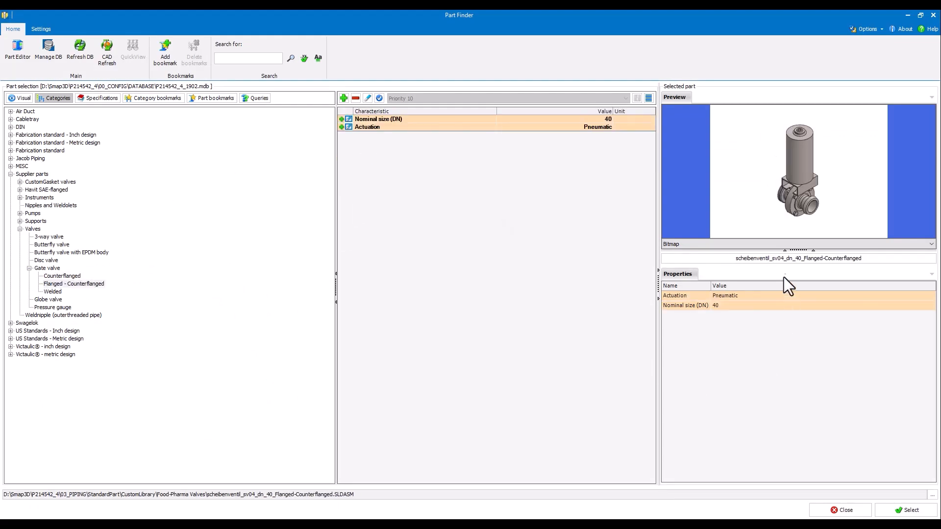
Assign the flanged-counterflanged DN 40 gate valve to the row, then save and close the specification.
click(912, 510)
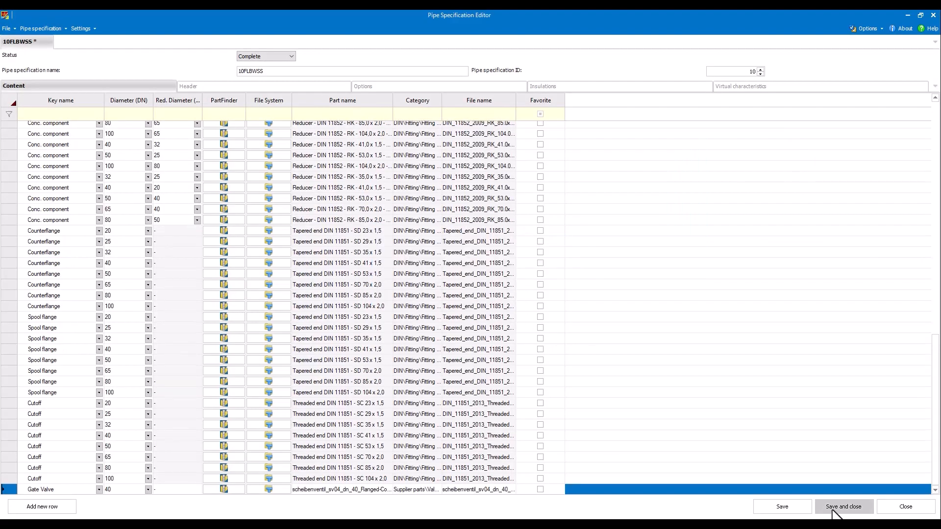
click(843, 507)
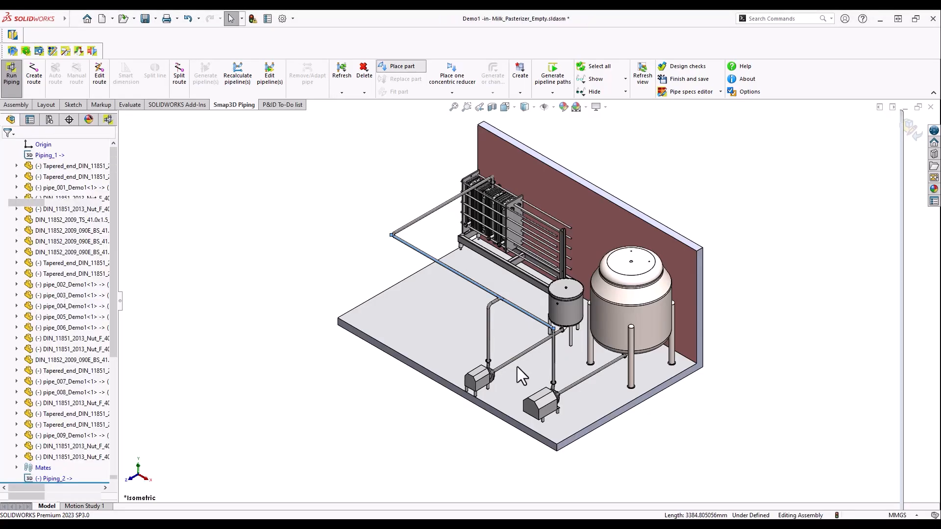
Place the gate valve concentric to the pipe centreline near the pump and select its pipeline.
click(400, 71)
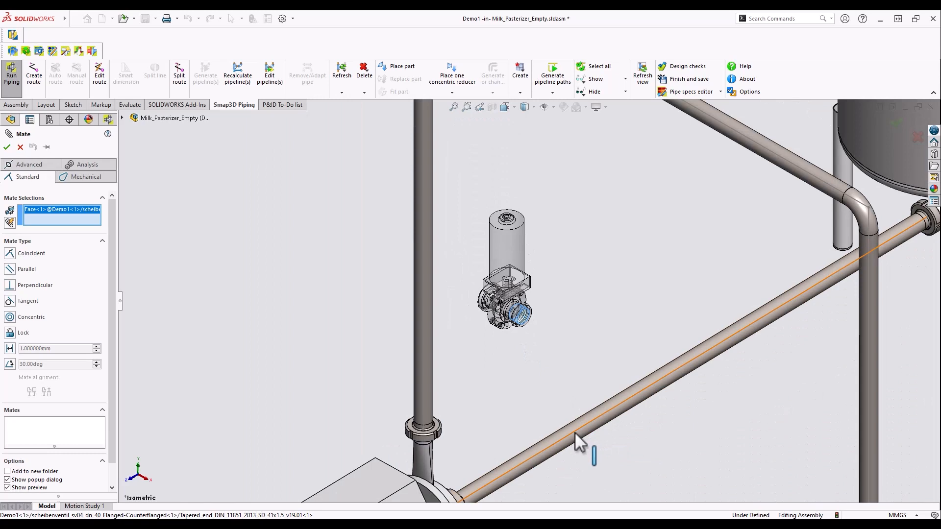
click(594, 456)
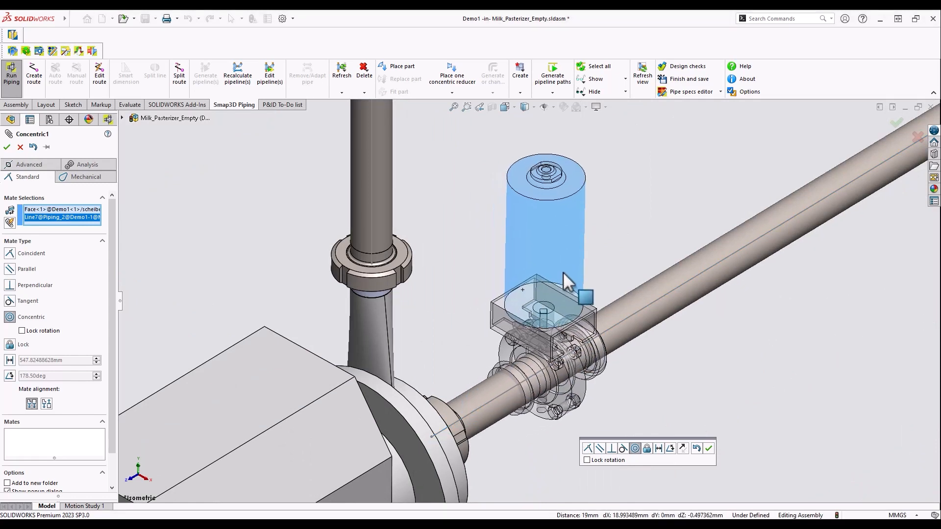
click(708, 447)
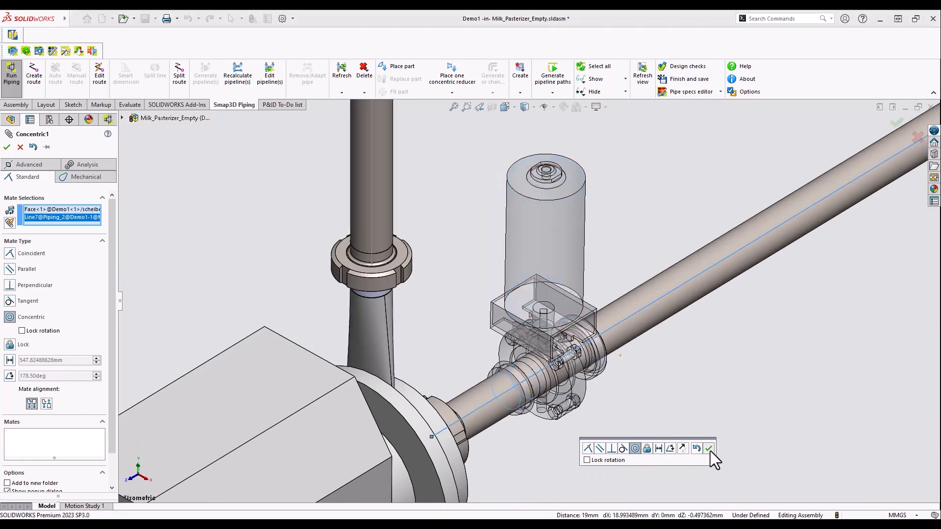
click(709, 448)
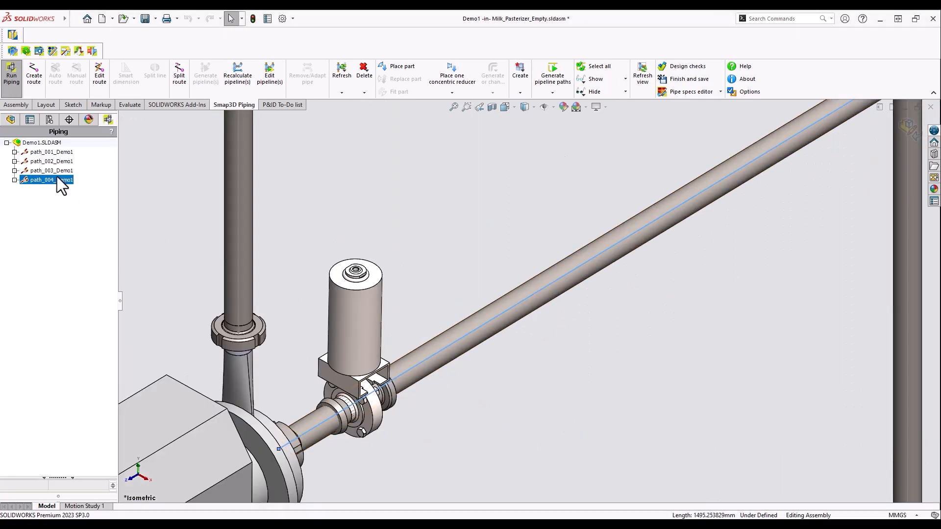
click(237, 76)
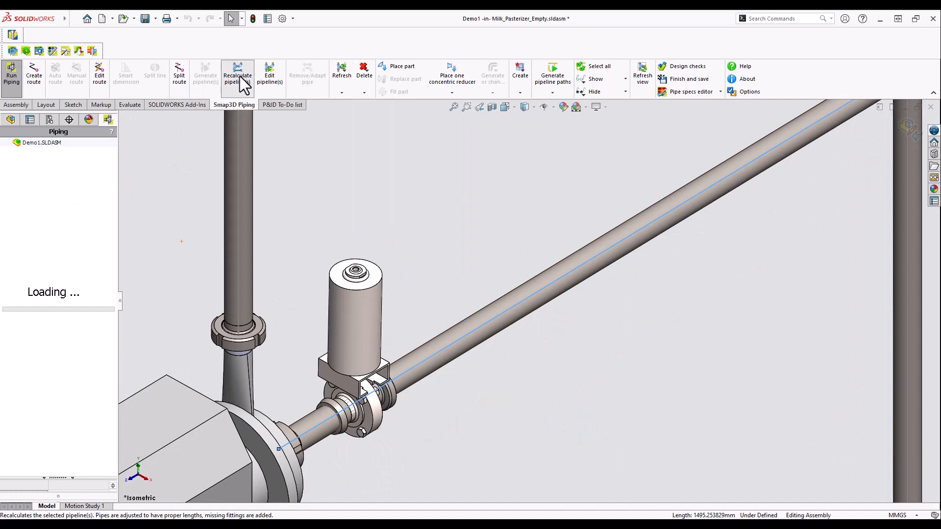
Recalculate the pipeline so pipes and fittings adapt around the gate valve.
click(237, 75)
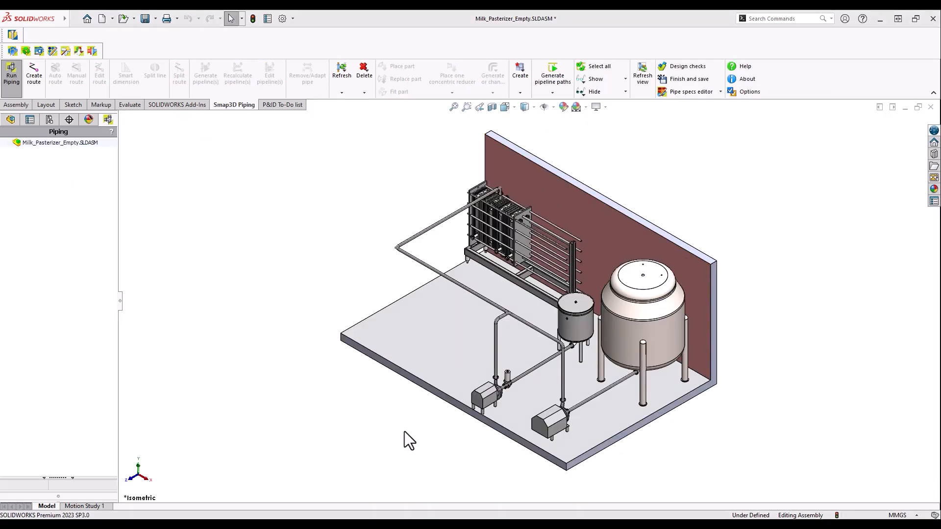
click(34, 74)
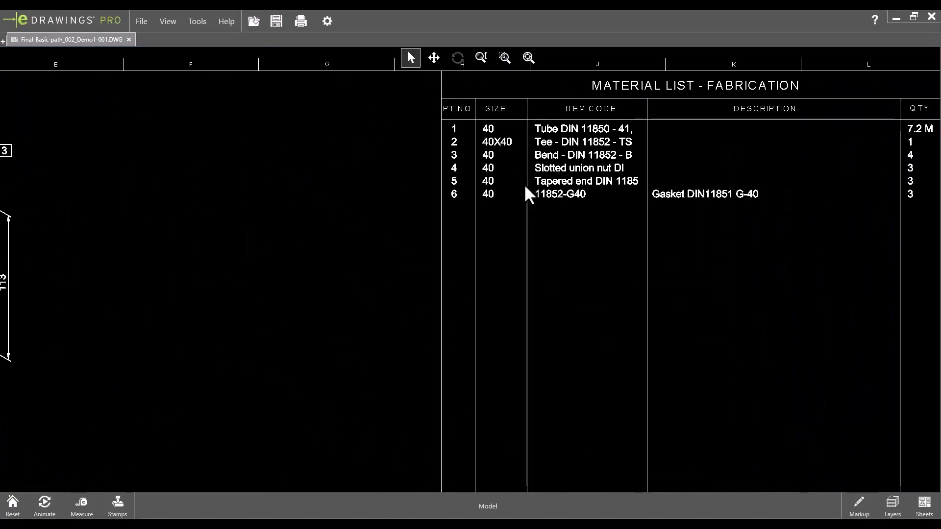
mouse_move(305, 220)
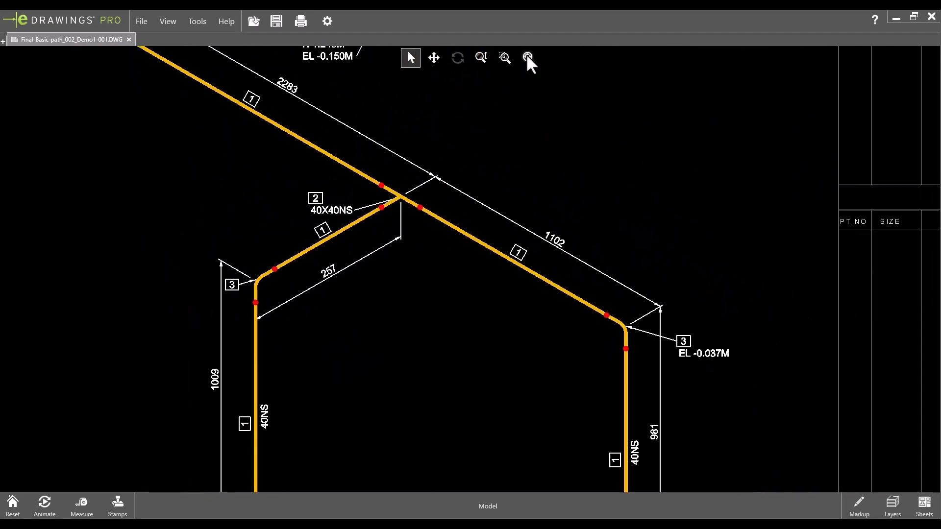
Zoom to fit the whole path_002 isometric sheet with dimensions and material list.
click(527, 57)
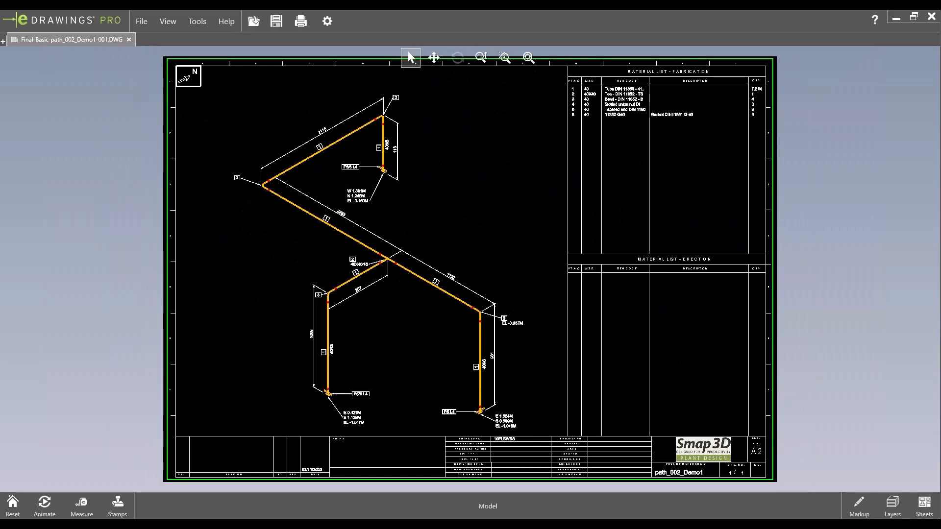